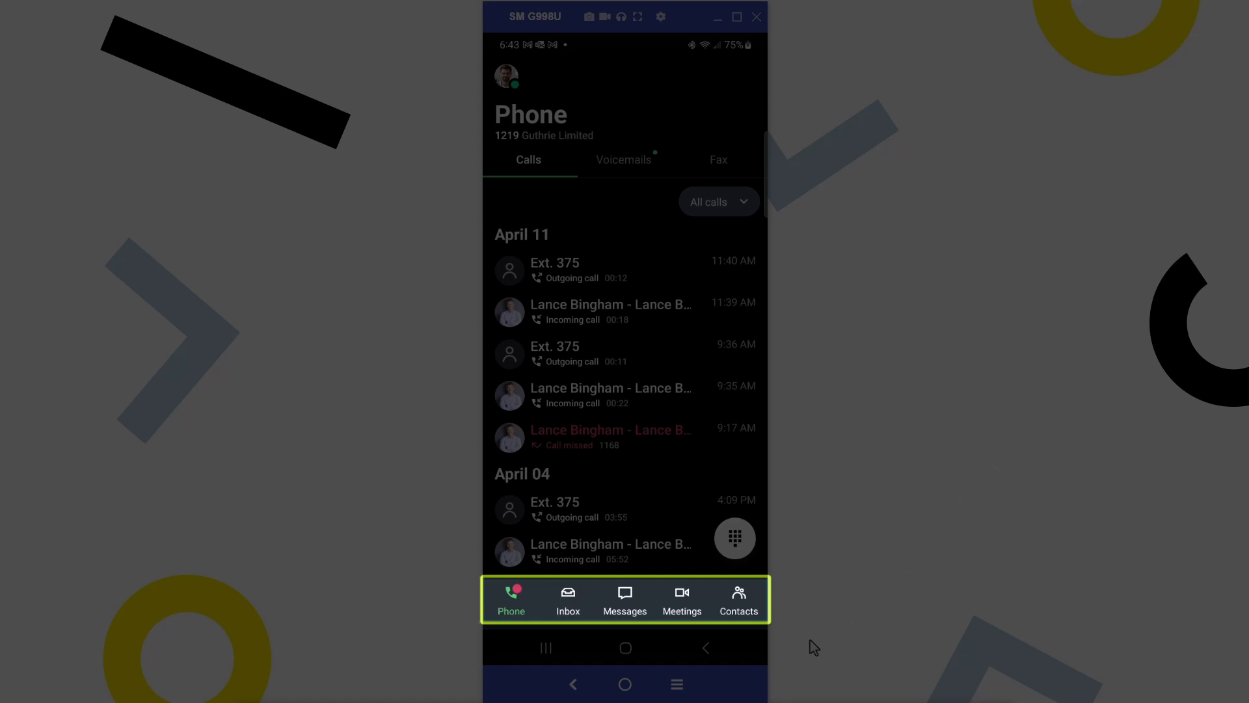
Step: Switch to the Messages tab to list text conversations with recent and deleted messages
{"action": "left_click", "coordinate": [568, 601]}
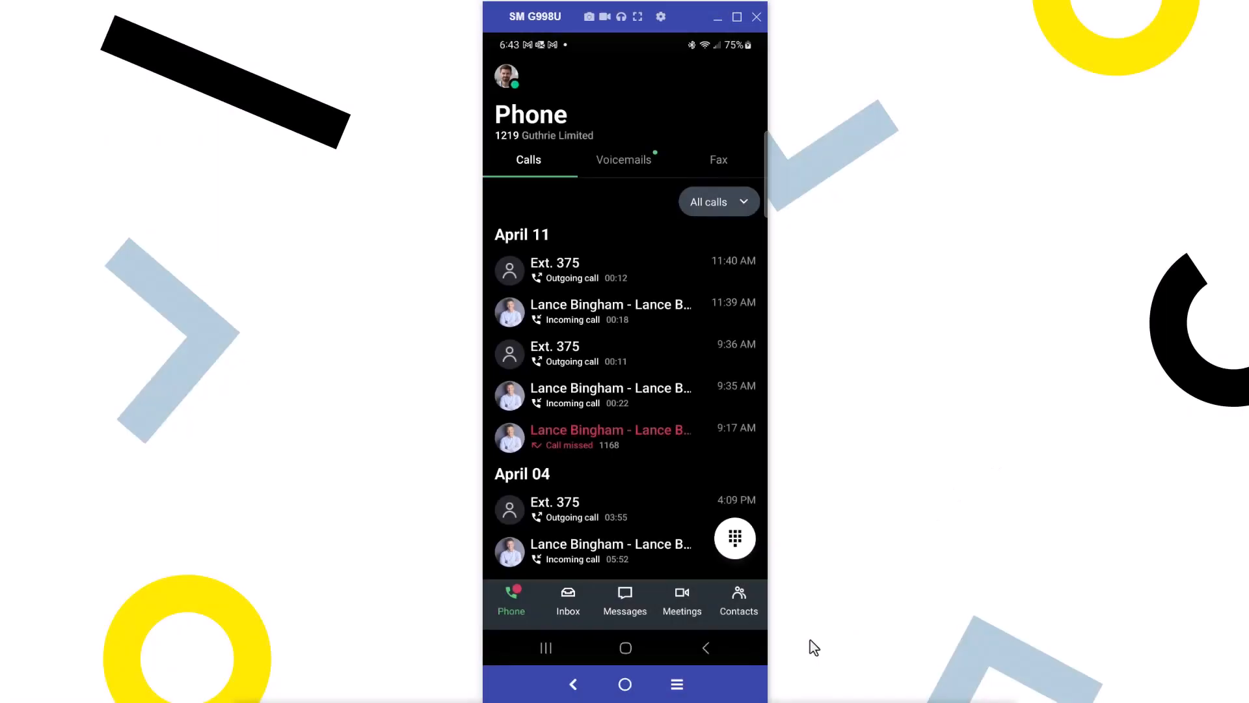
{"action": "left_click", "coordinate": [625, 601]}
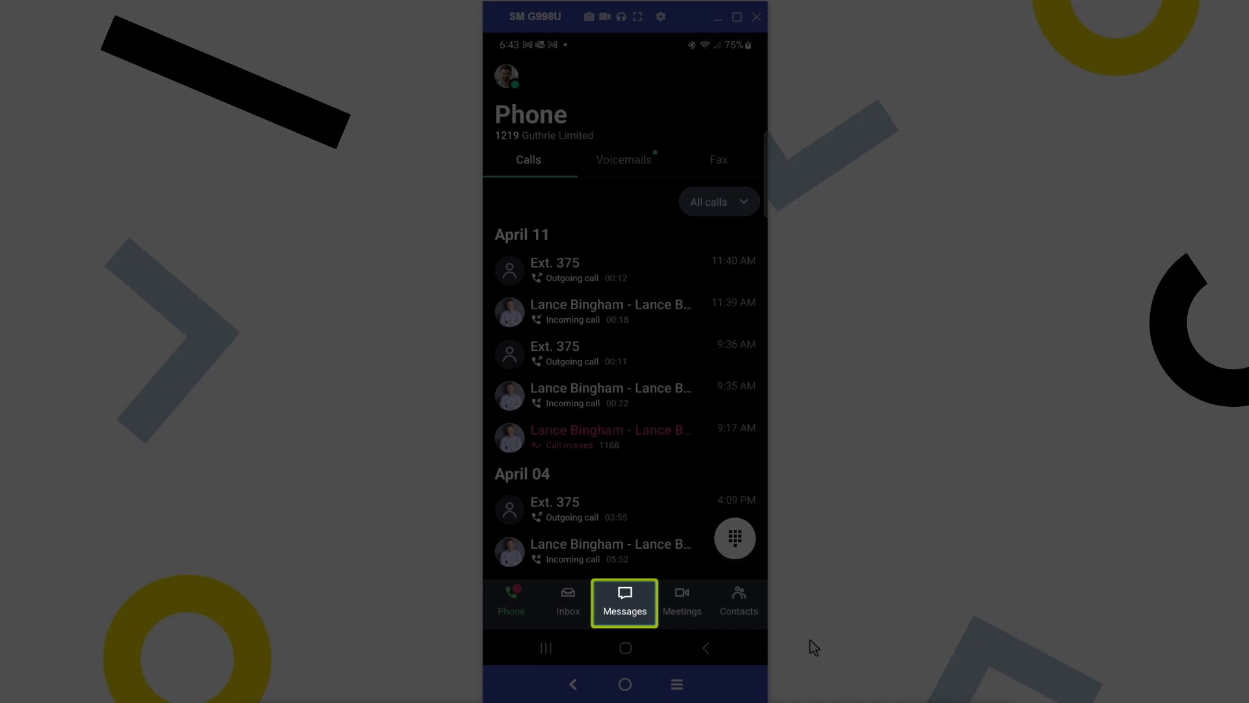
{"action": "left_click", "coordinate": [625, 601]}
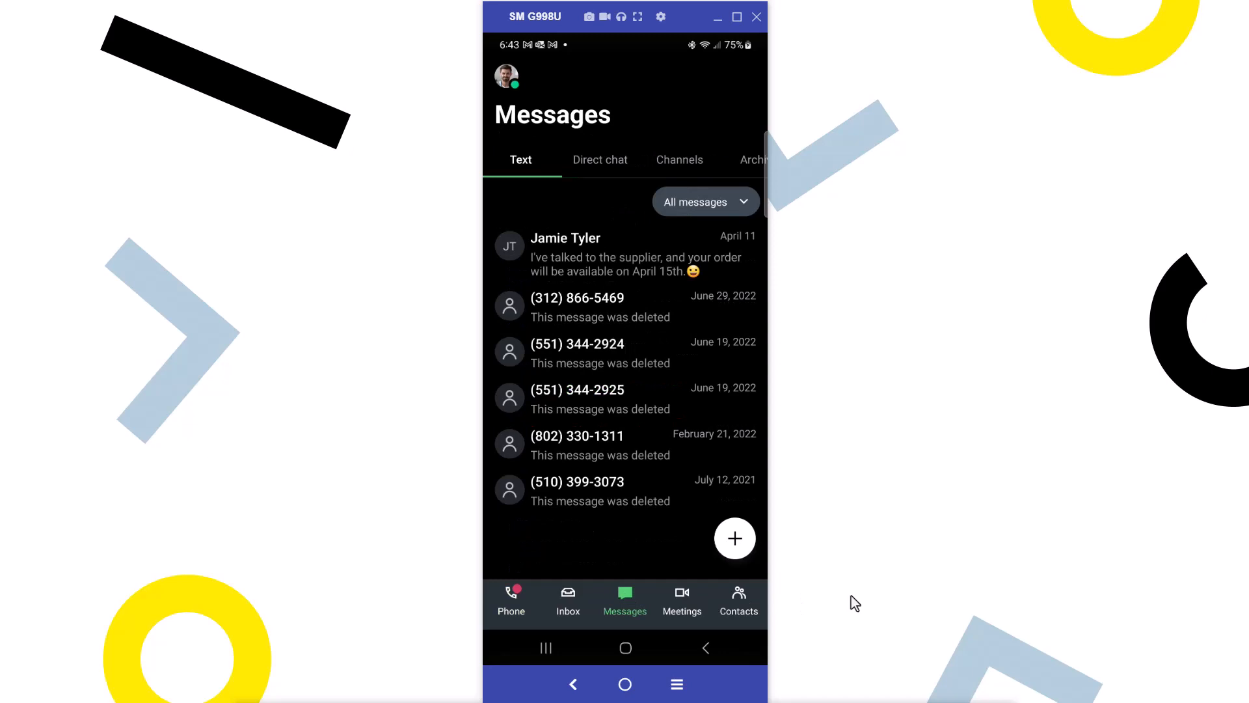
Step: Browse the Direct chat tab, then show the three private channels under Channels
{"action": "left_click", "coordinate": [600, 159]}
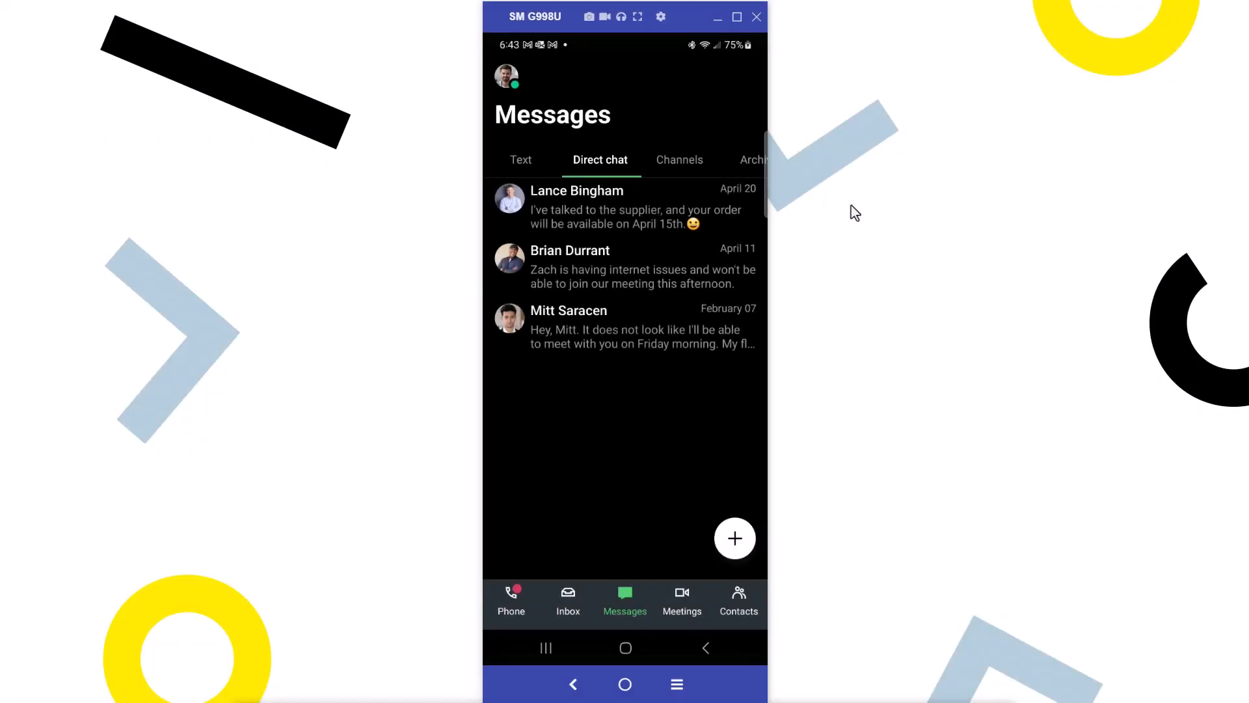
{"action": "mouse_move", "coordinate": [684, 171]}
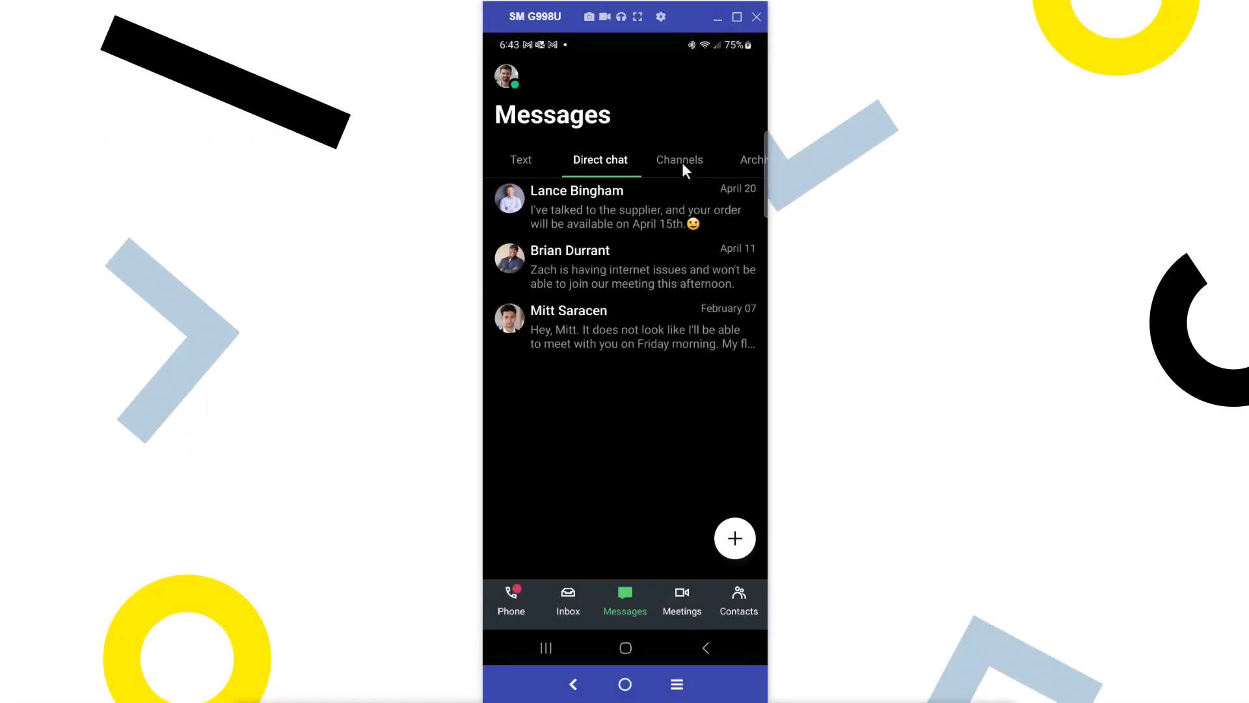
{"action": "left_click", "coordinate": [680, 159]}
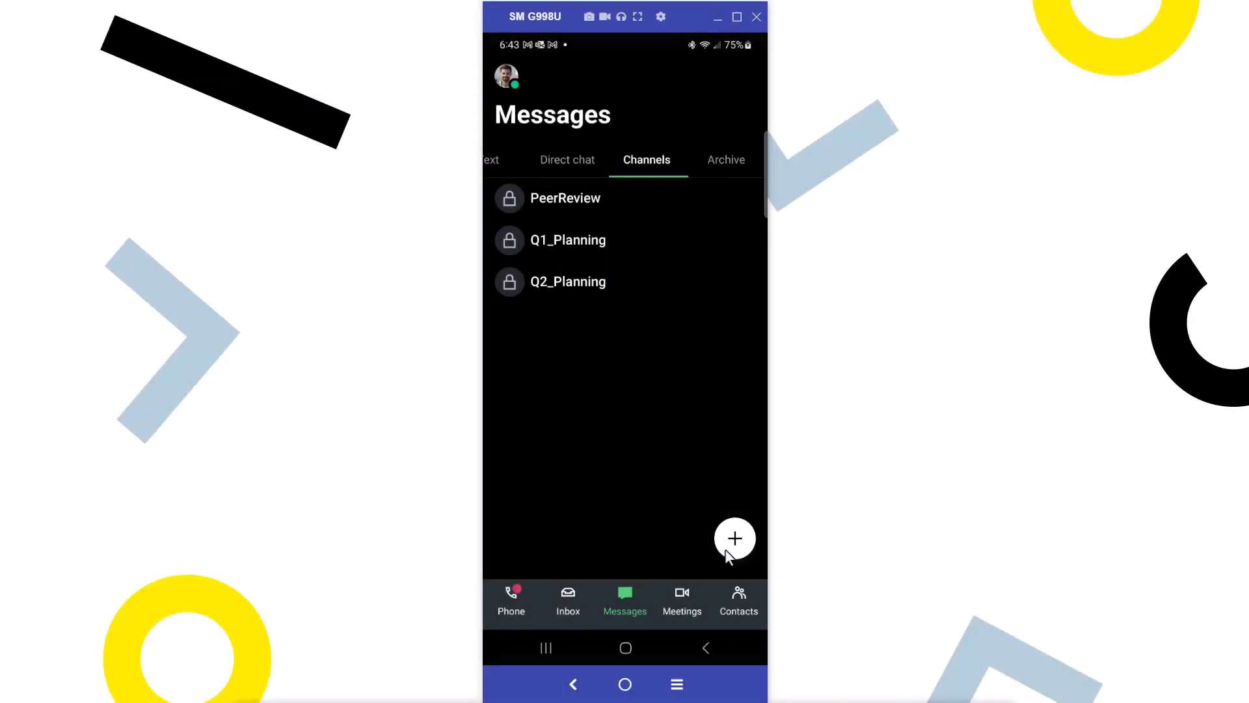
{"action": "left_click", "coordinate": [733, 538]}
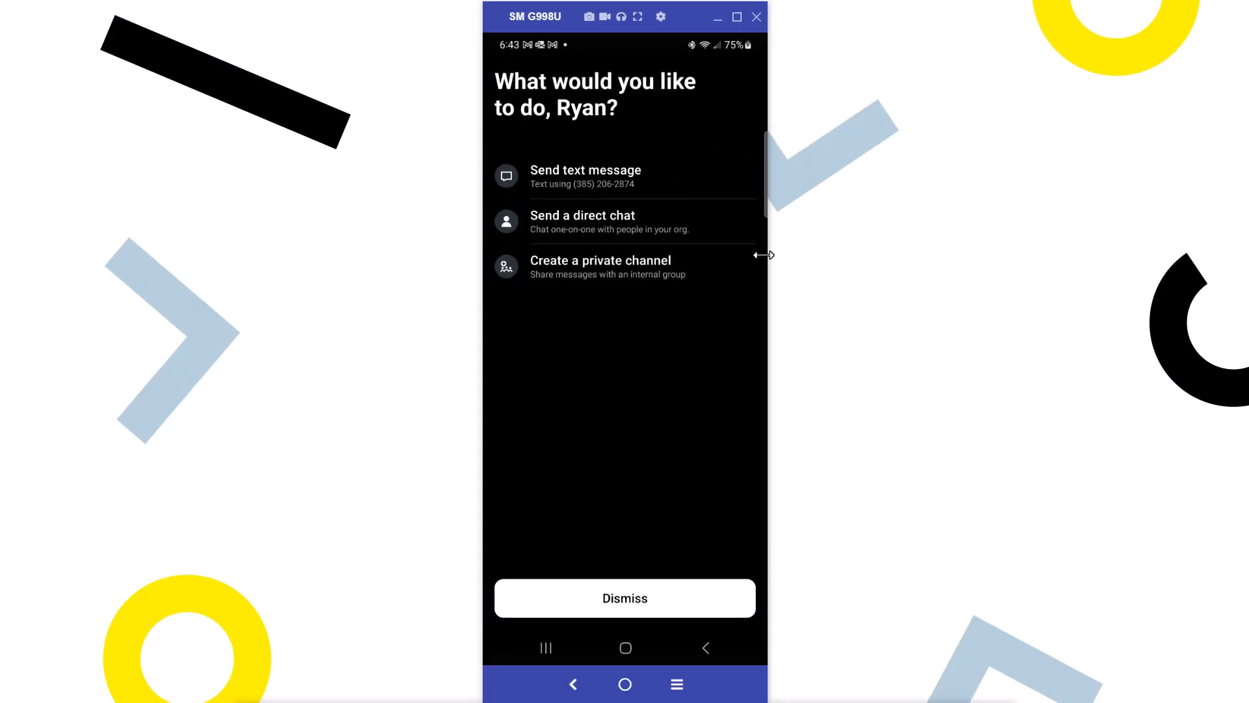
{"action": "left_click", "coordinate": [582, 221]}
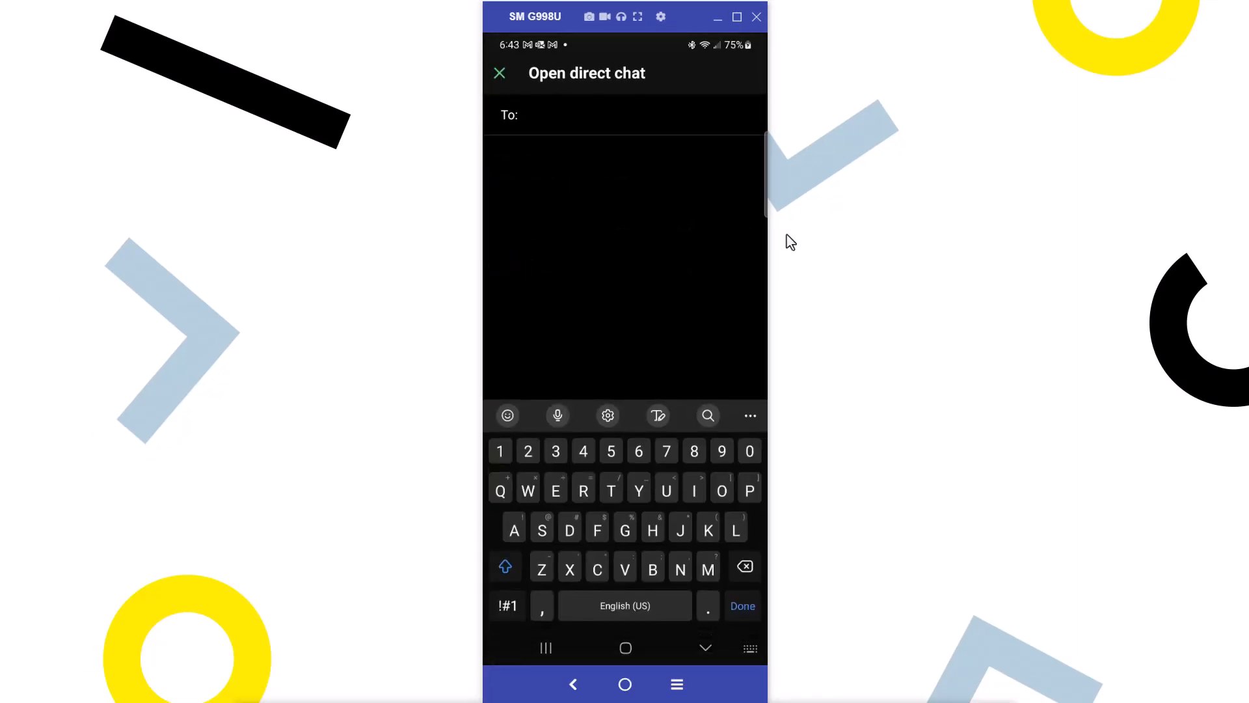
{"action": "type", "text": "eric"}
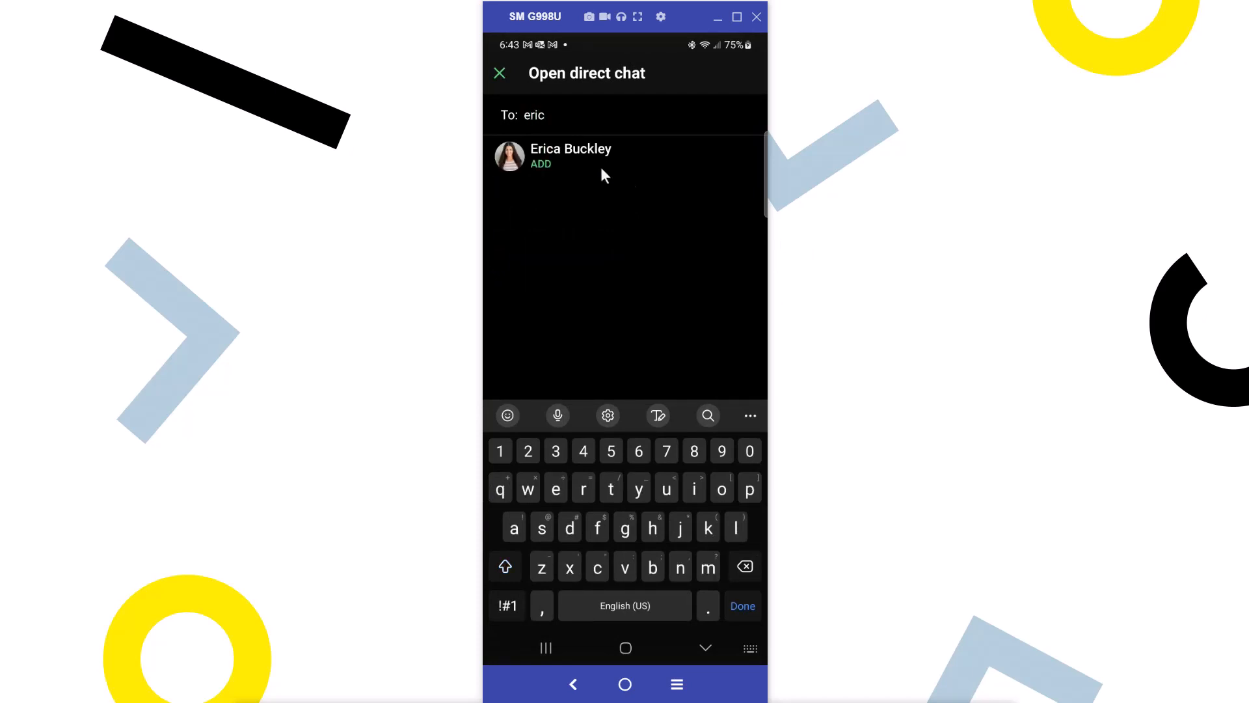
{"action": "left_click", "coordinate": [571, 156]}
{"action": "type", "text": "Would you be okay if we moved our meeting this morning from 10 to 11?"}
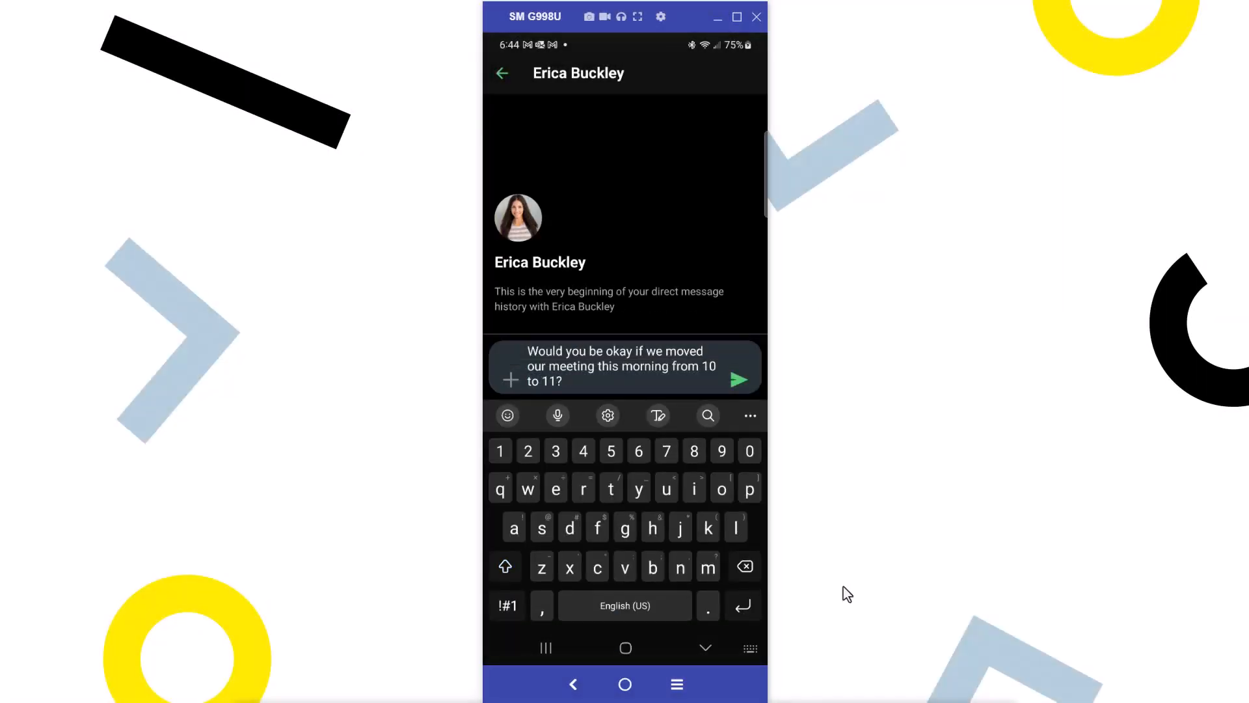
{"action": "left_click", "coordinate": [738, 380]}
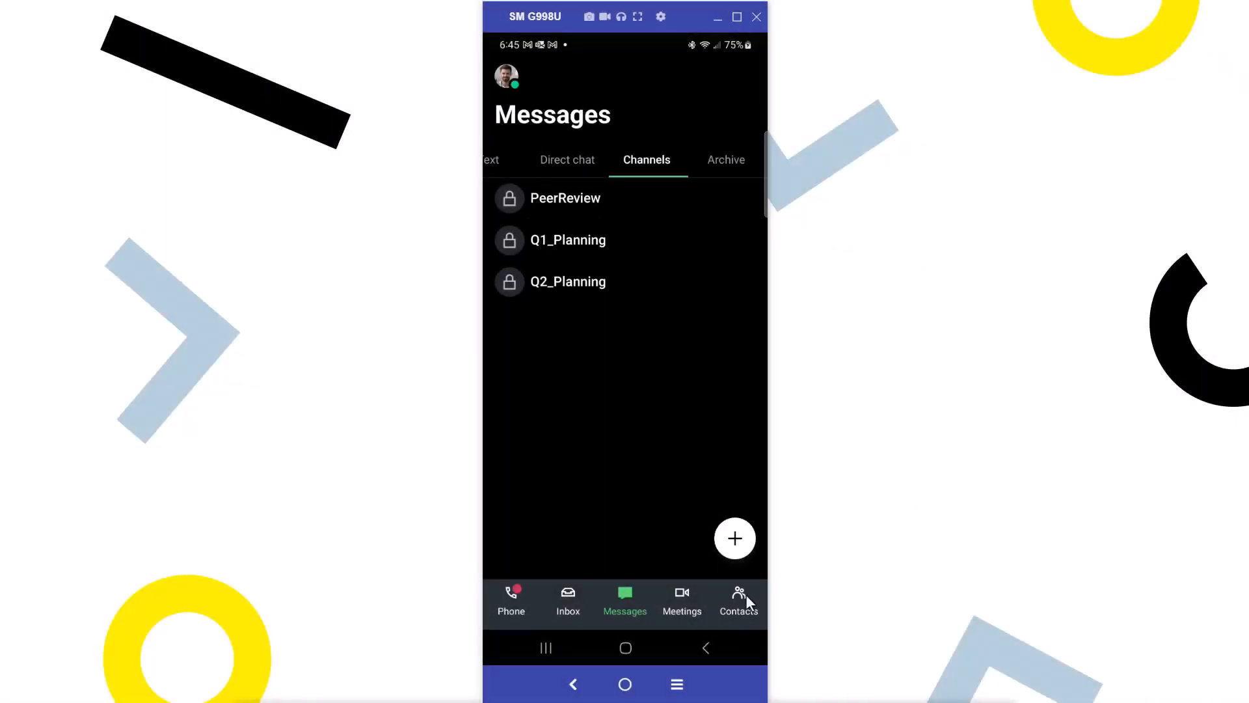
{"action": "left_click", "coordinate": [737, 600]}
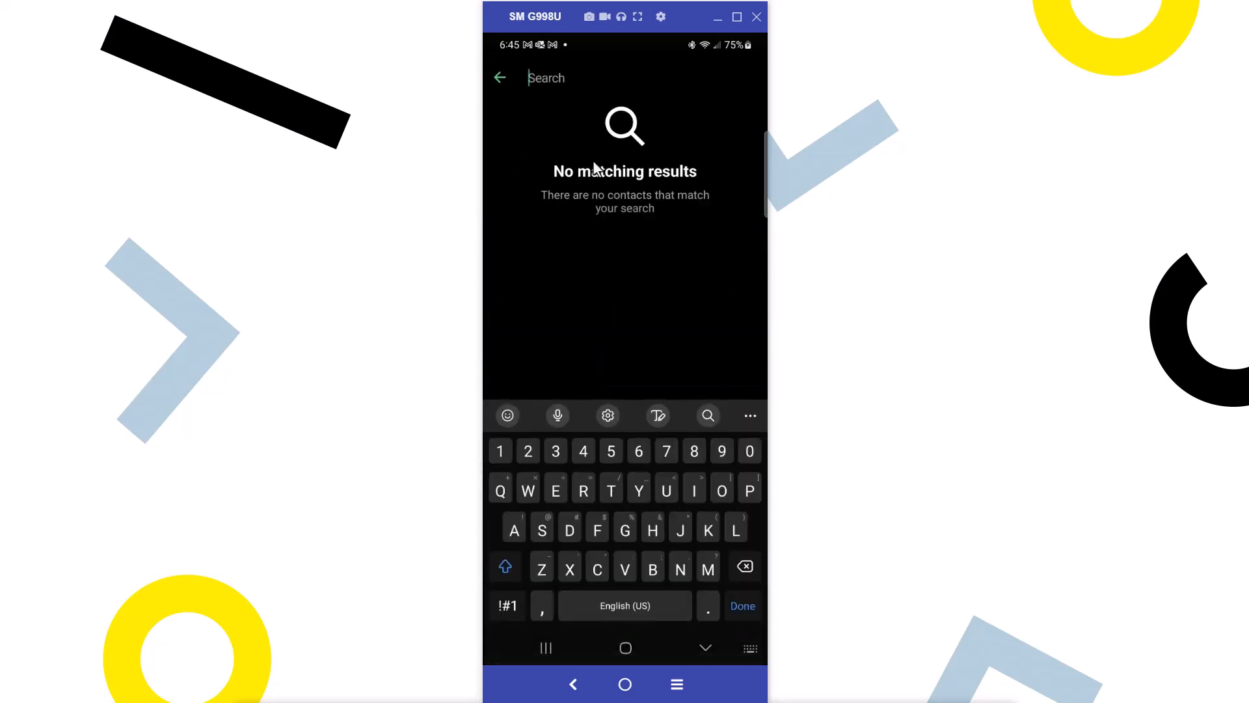
{"action": "type", "text": "jamie"}
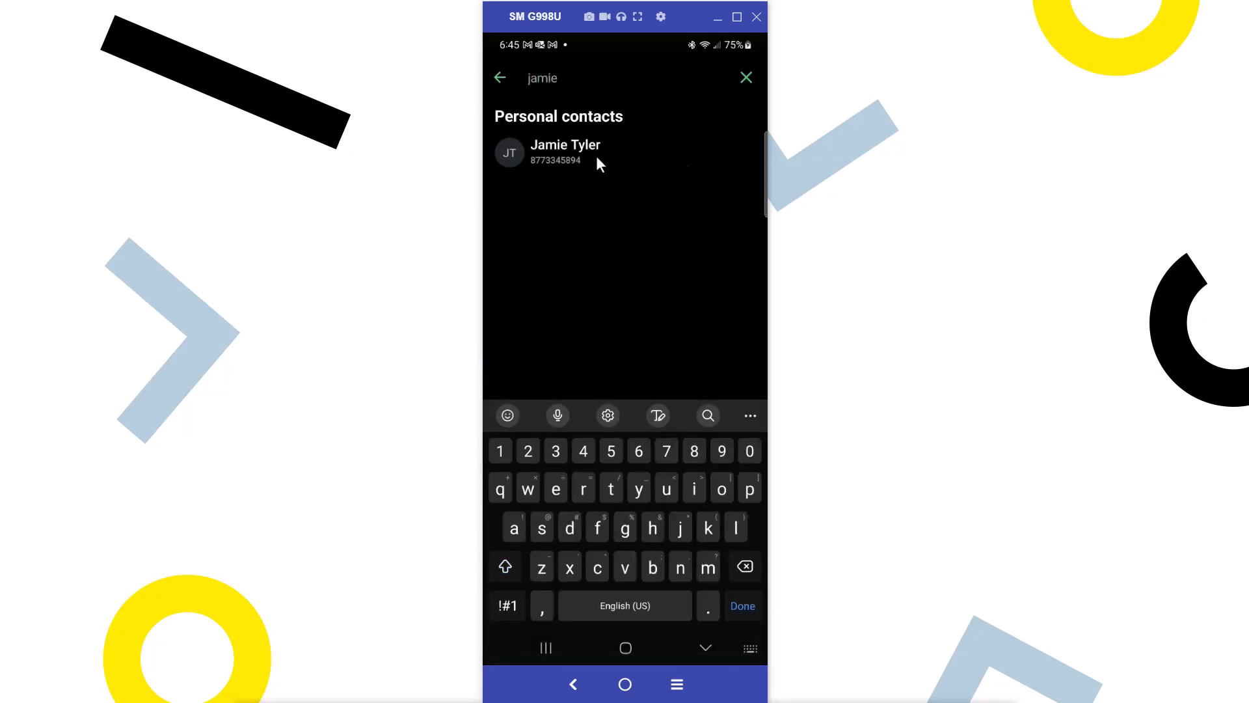
{"action": "left_click", "coordinate": [565, 152]}
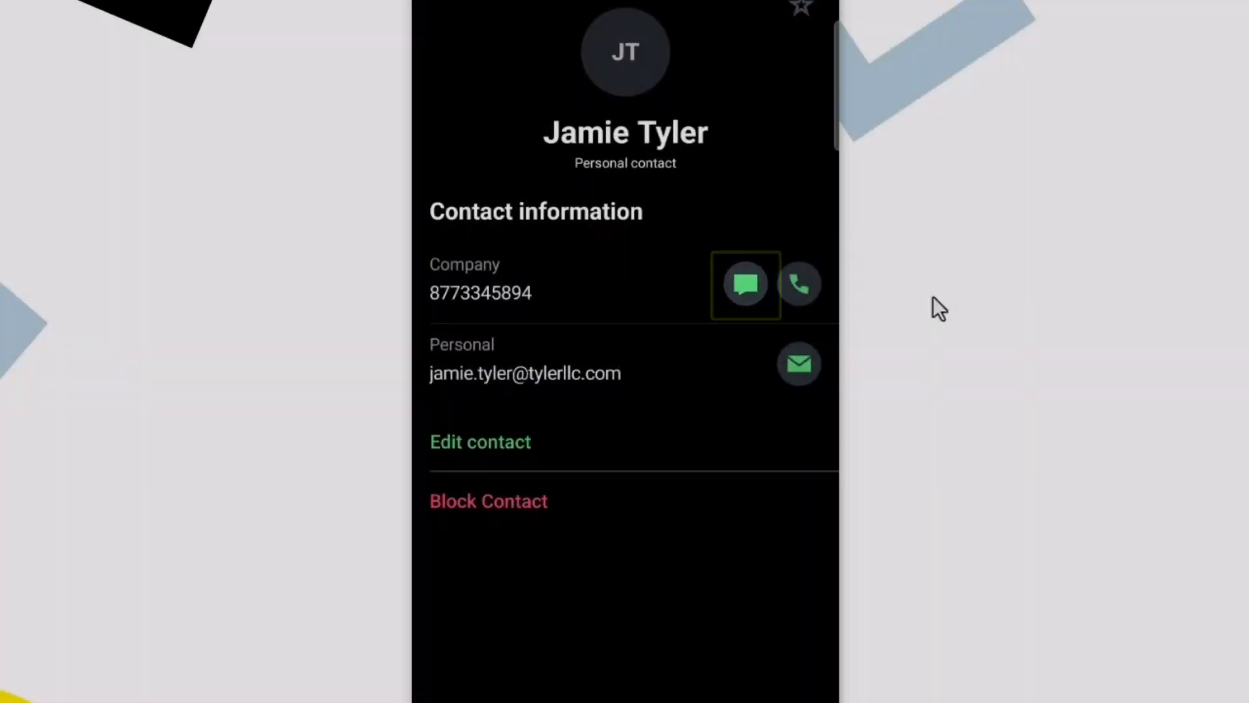
{"action": "left_click", "coordinate": [744, 285]}
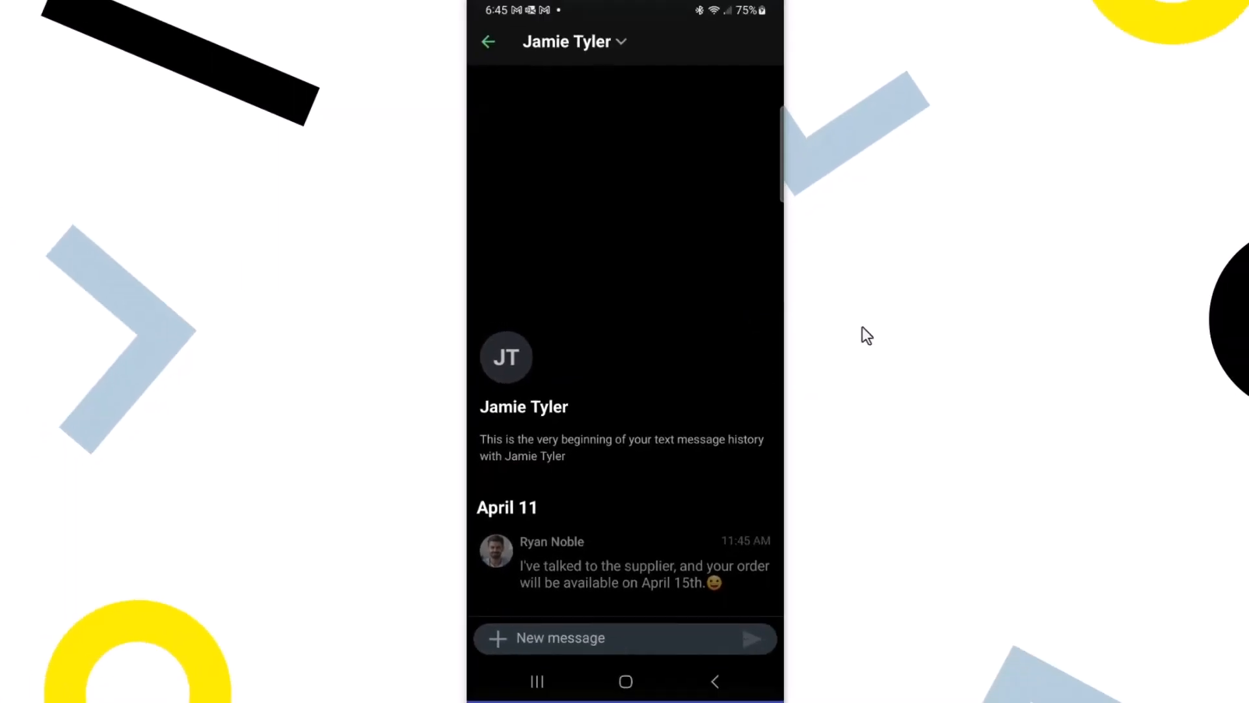